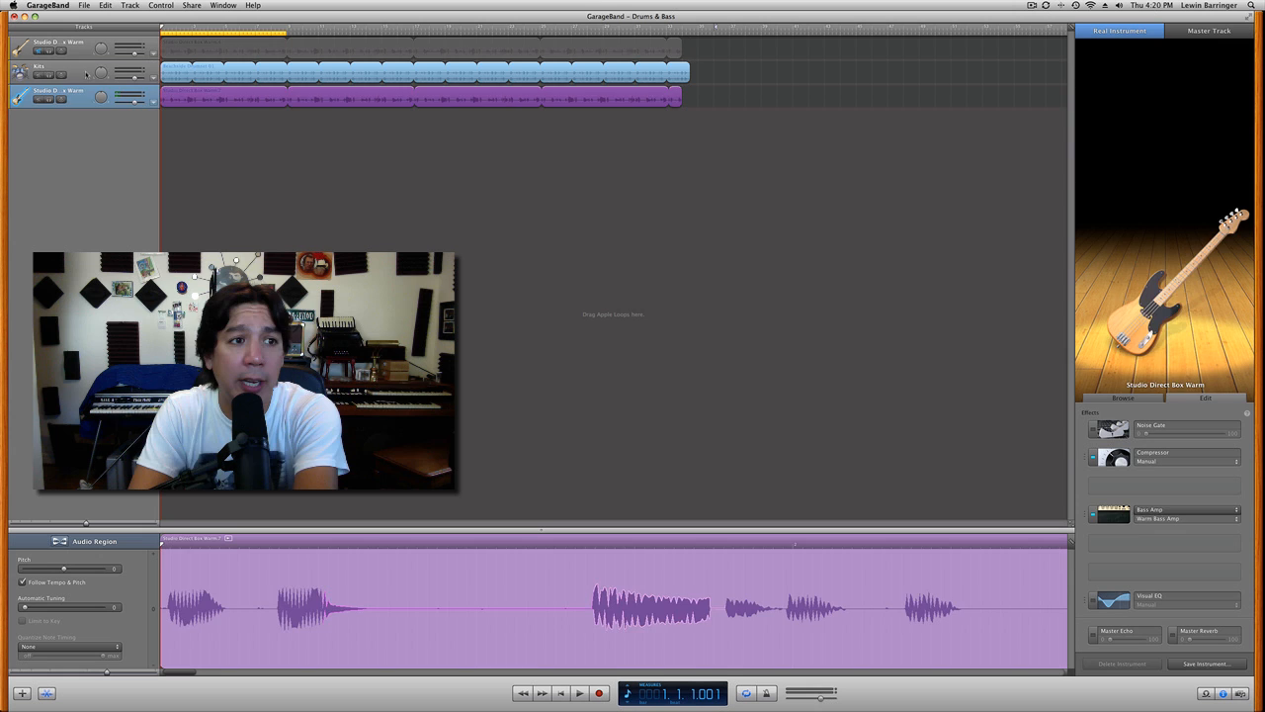
- Select the Drums track so its kit and audio region show in the editor
{"action": "left_click", "coordinate": [55, 71]}
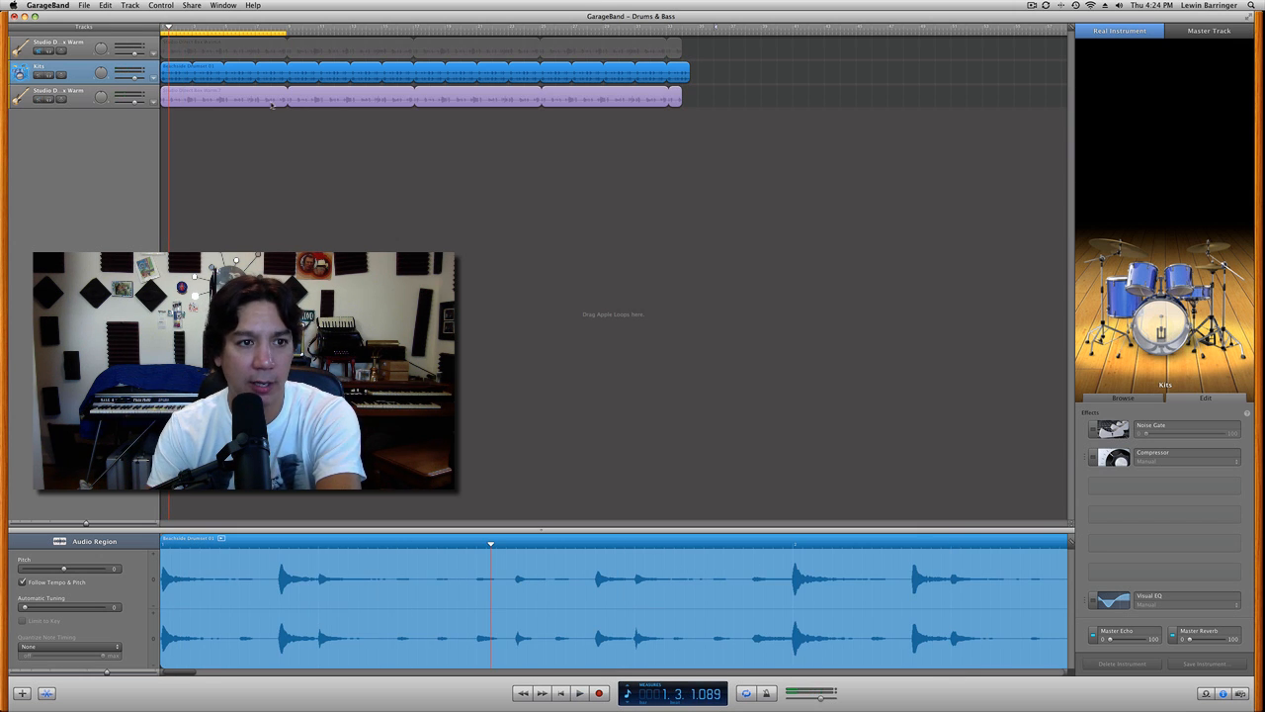
{"action": "left_click", "coordinate": [60, 94]}
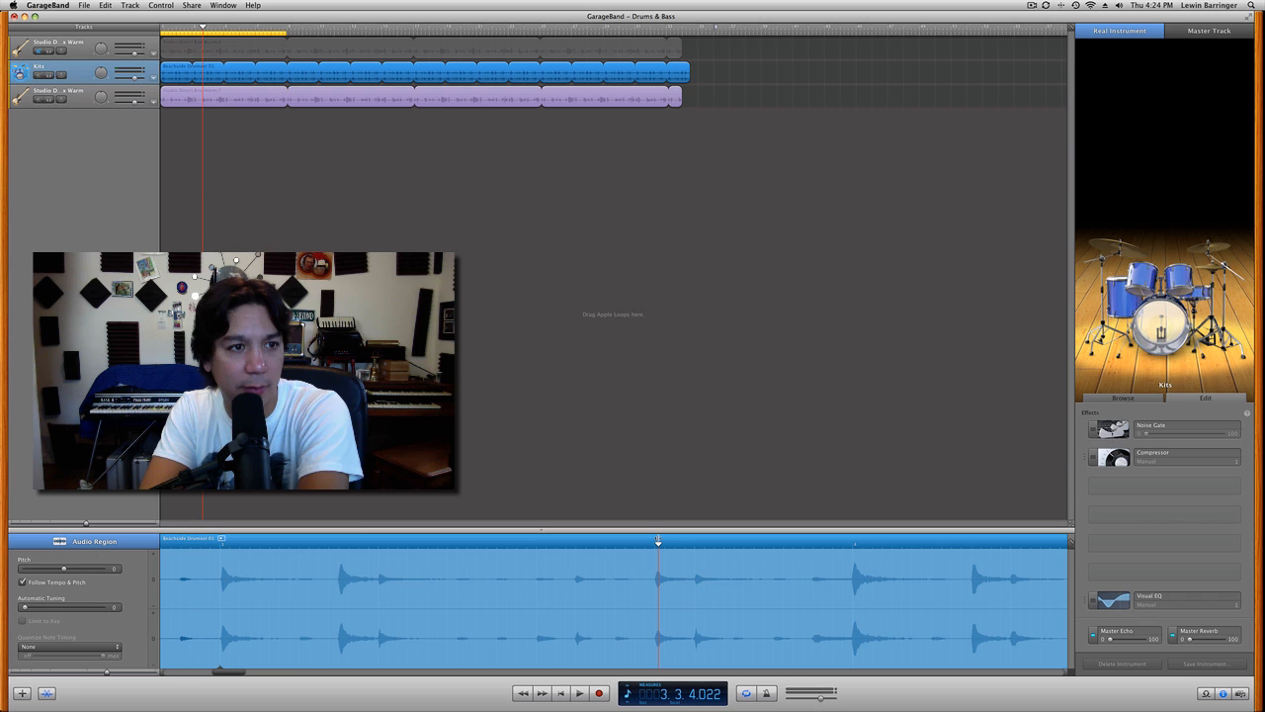
- Select the Bass track so its Track Info effects list and waveform are shown
{"action": "left_click", "coordinate": [56, 95]}
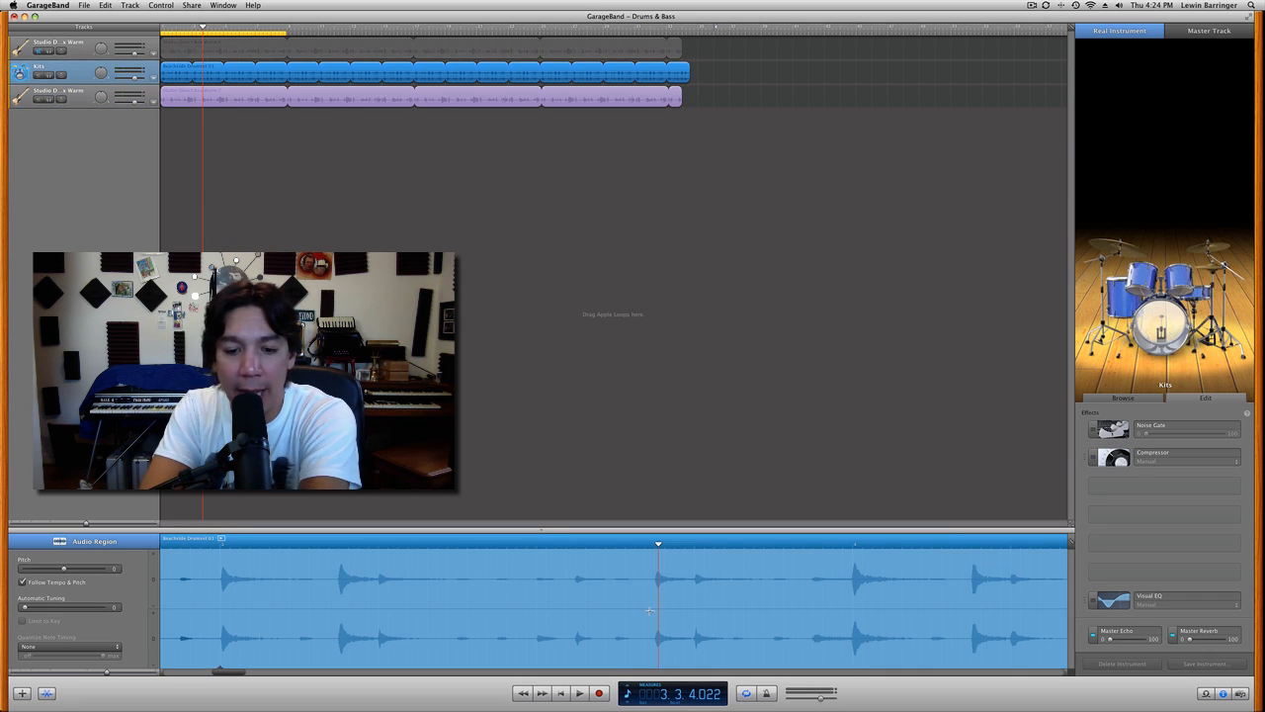
{"action": "left_click", "coordinate": [60, 91]}
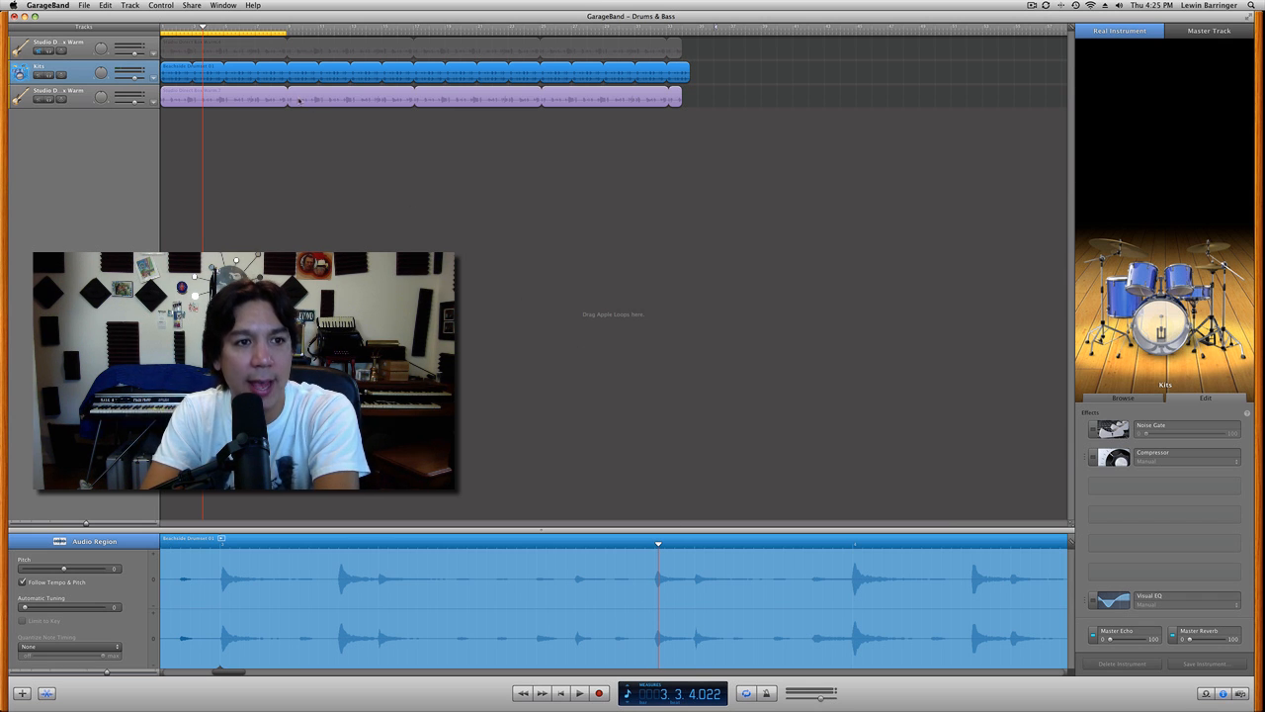
{"action": "left_click", "coordinate": [59, 91]}
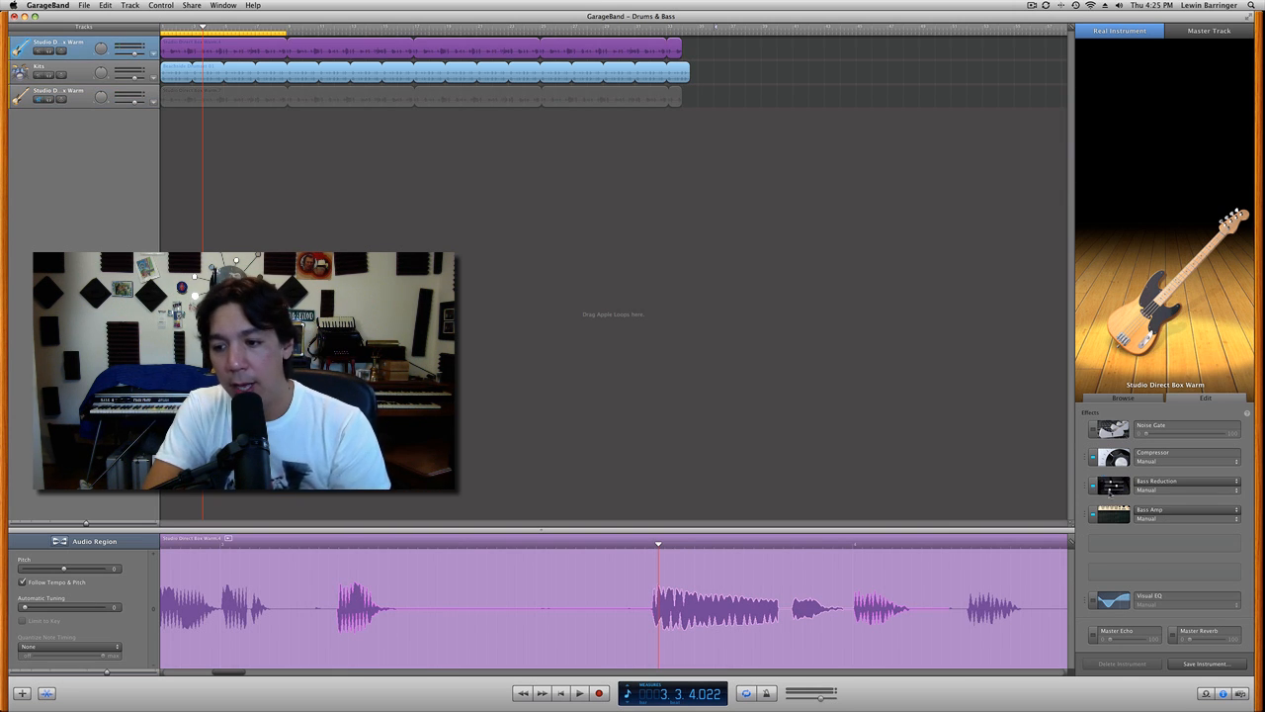
- Choose the American Deep Bass Amp model and adjust its manual EQ sliders
{"action": "left_click", "coordinate": [1108, 512]}
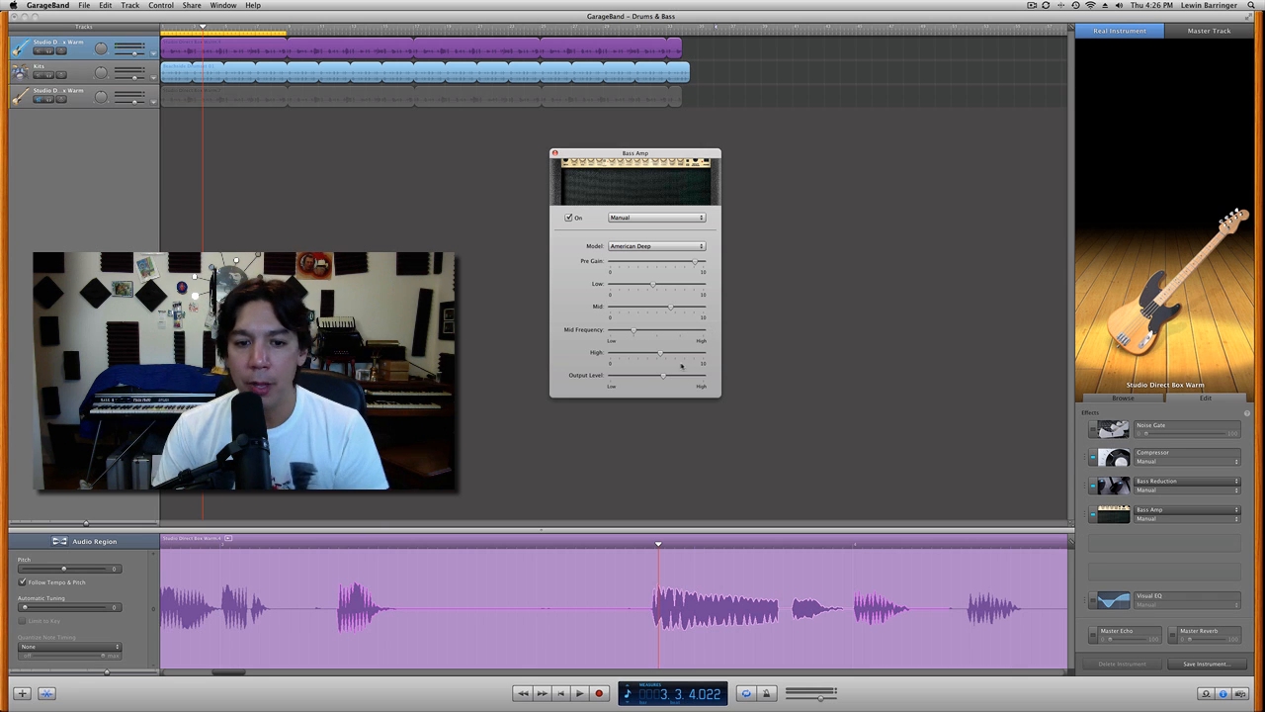
{"action": "left_click_drag", "start_coordinate": [664, 375], "coordinate": [665, 376]}
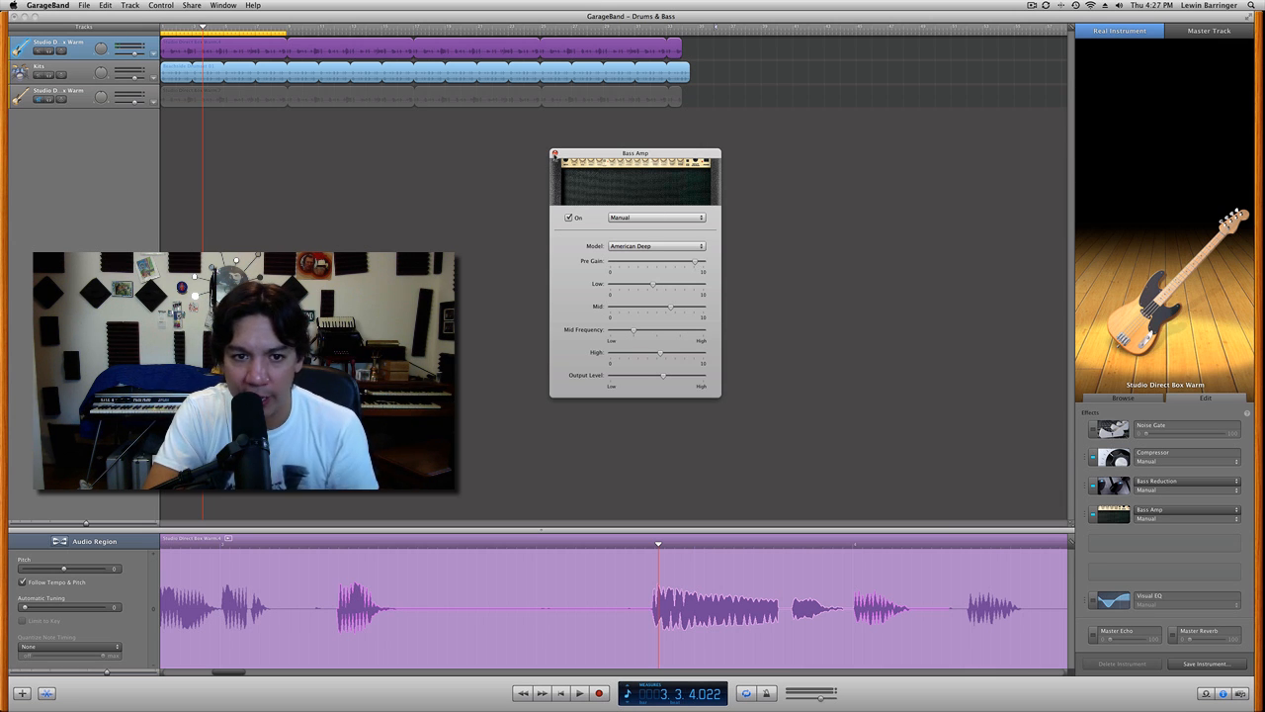
{"action": "left_click", "coordinate": [556, 154]}
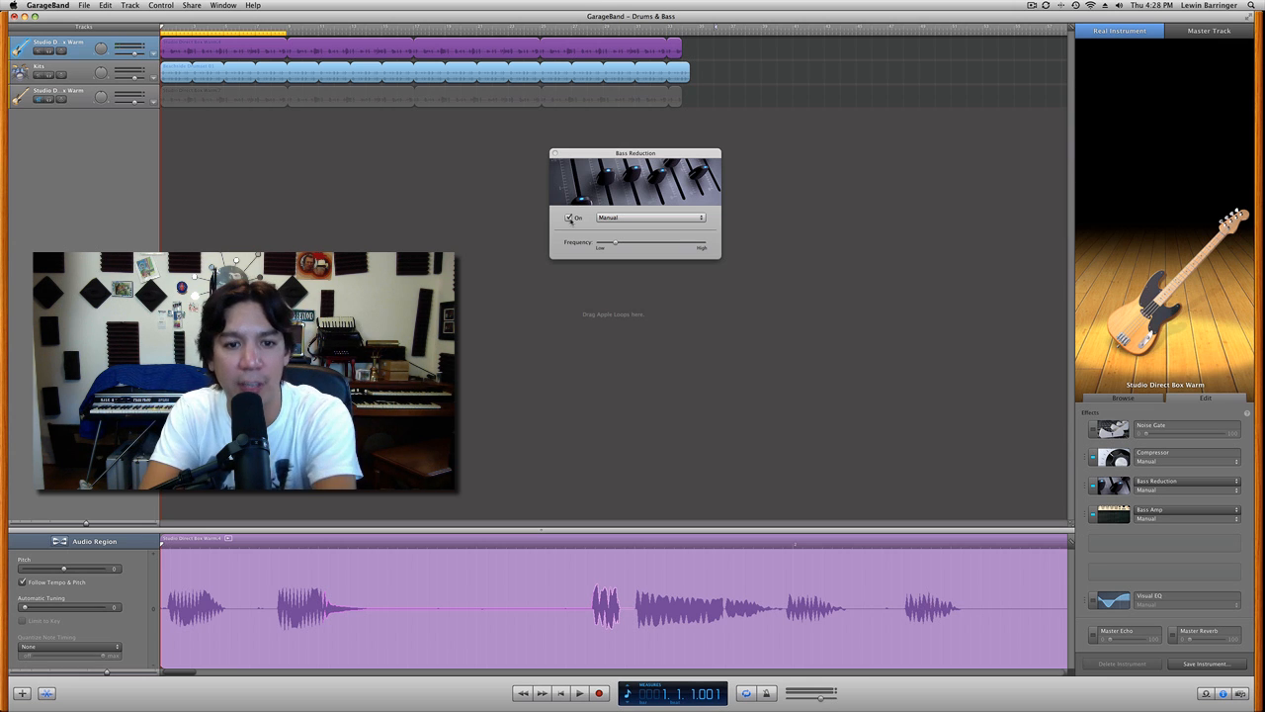
- Leave the Bass Amp and bring up the Bass Reduction effect settings
{"action": "left_click", "coordinate": [579, 692]}
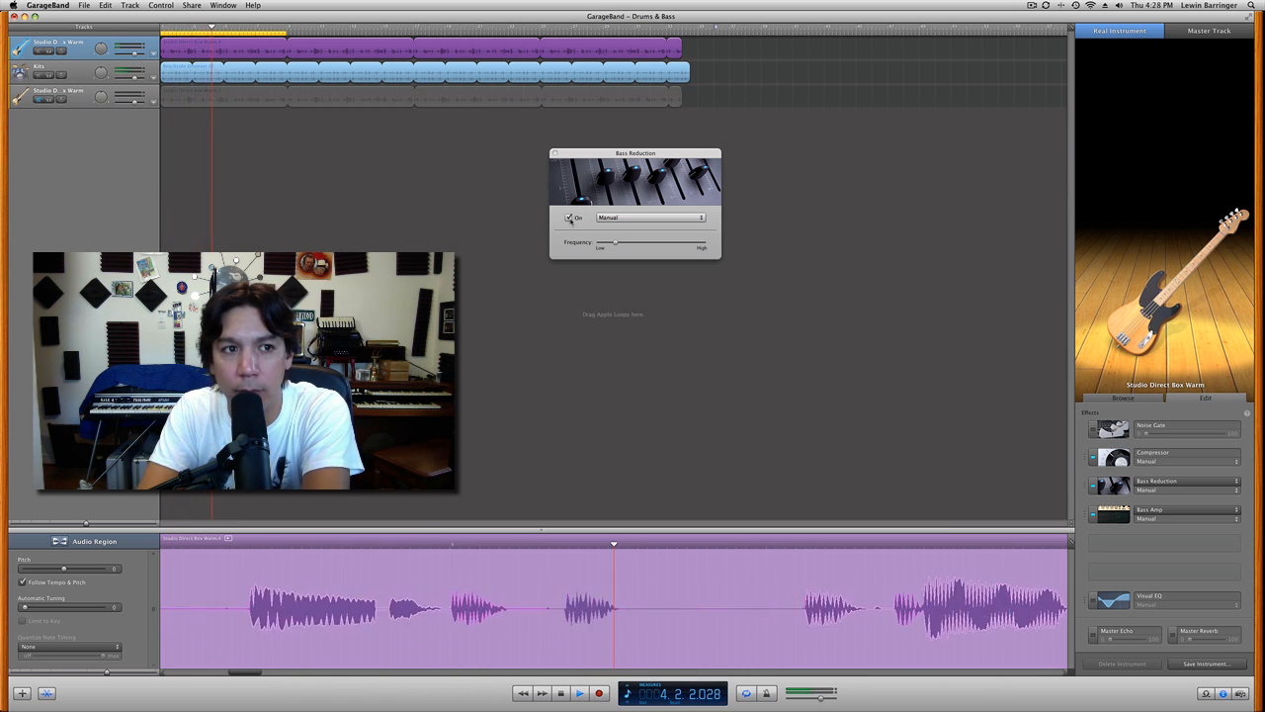
{"action": "left_click", "coordinate": [569, 218]}
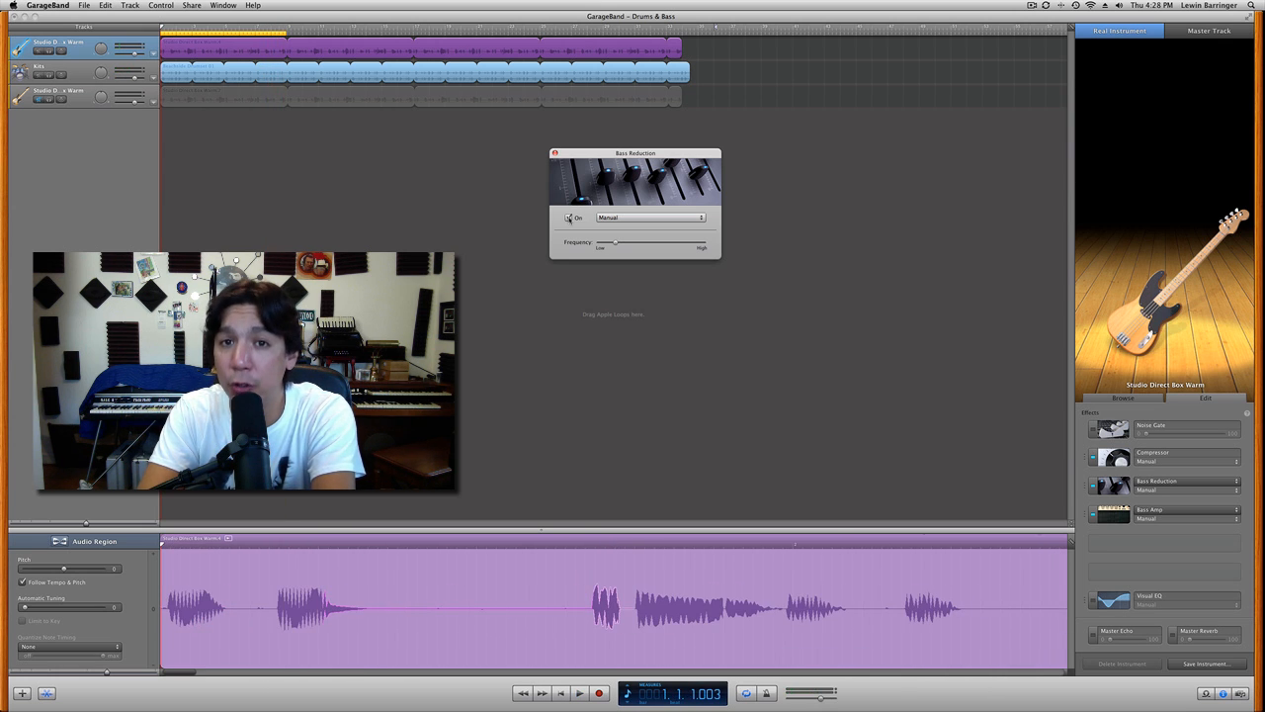
- Close the Bass Reduction settings window after reviewing it
{"action": "left_click", "coordinate": [555, 155]}
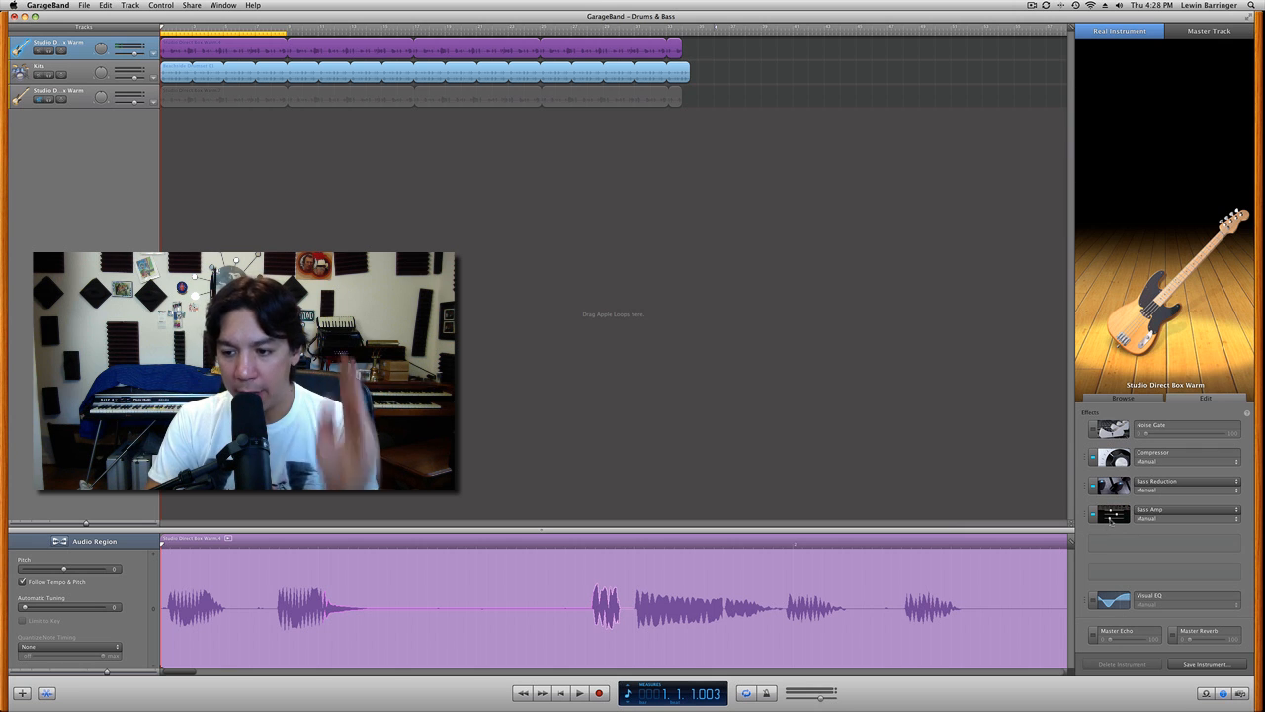
{"action": "left_click", "coordinate": [1109, 482]}
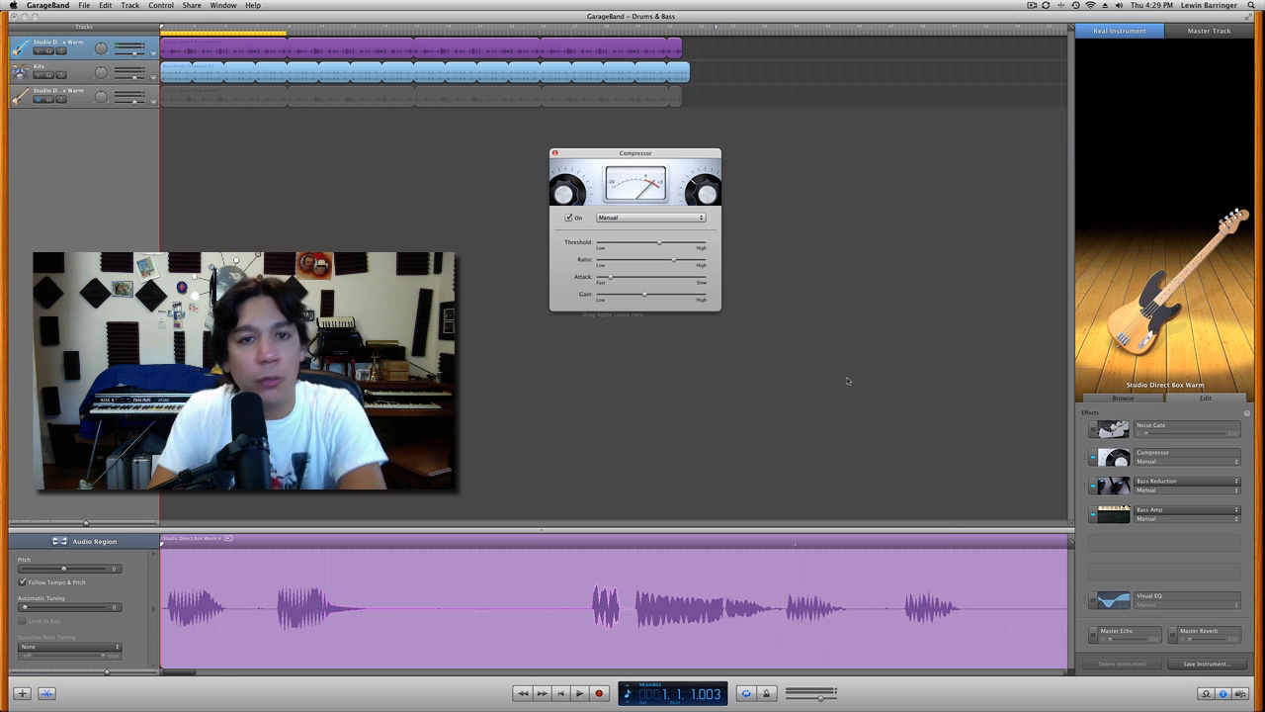
{"action": "mouse_move", "coordinate": [652, 249]}
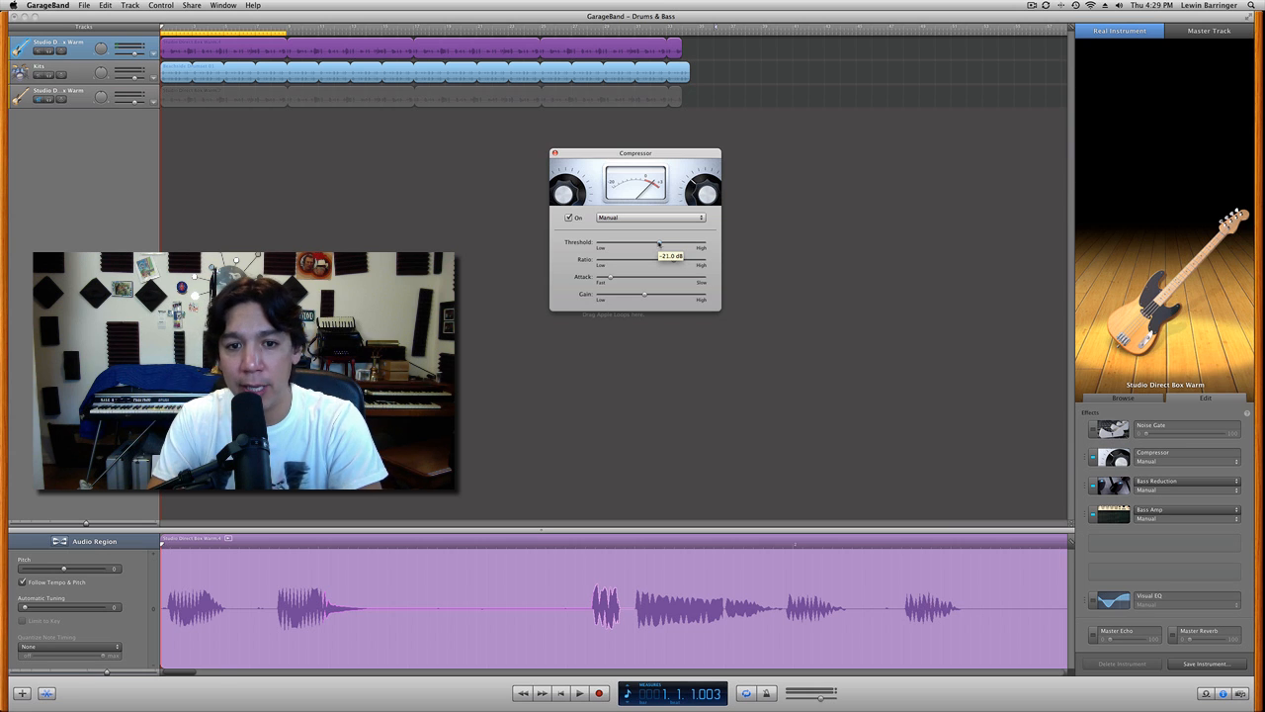
- Lower the compressor threshold and raise its ratio for more even bass compression
{"action": "left_click_drag", "start_coordinate": [640, 259], "coordinate": [672, 259]}
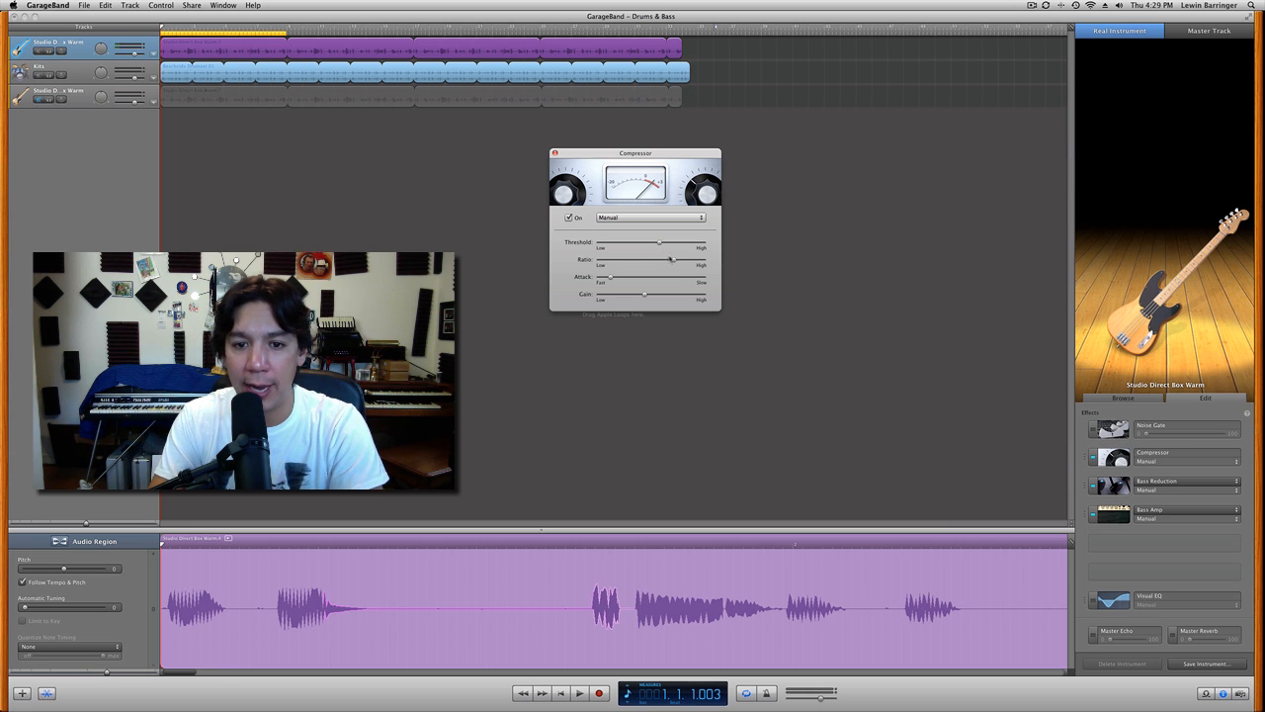
{"action": "left_click_drag", "start_coordinate": [672, 259], "coordinate": [672, 259]}
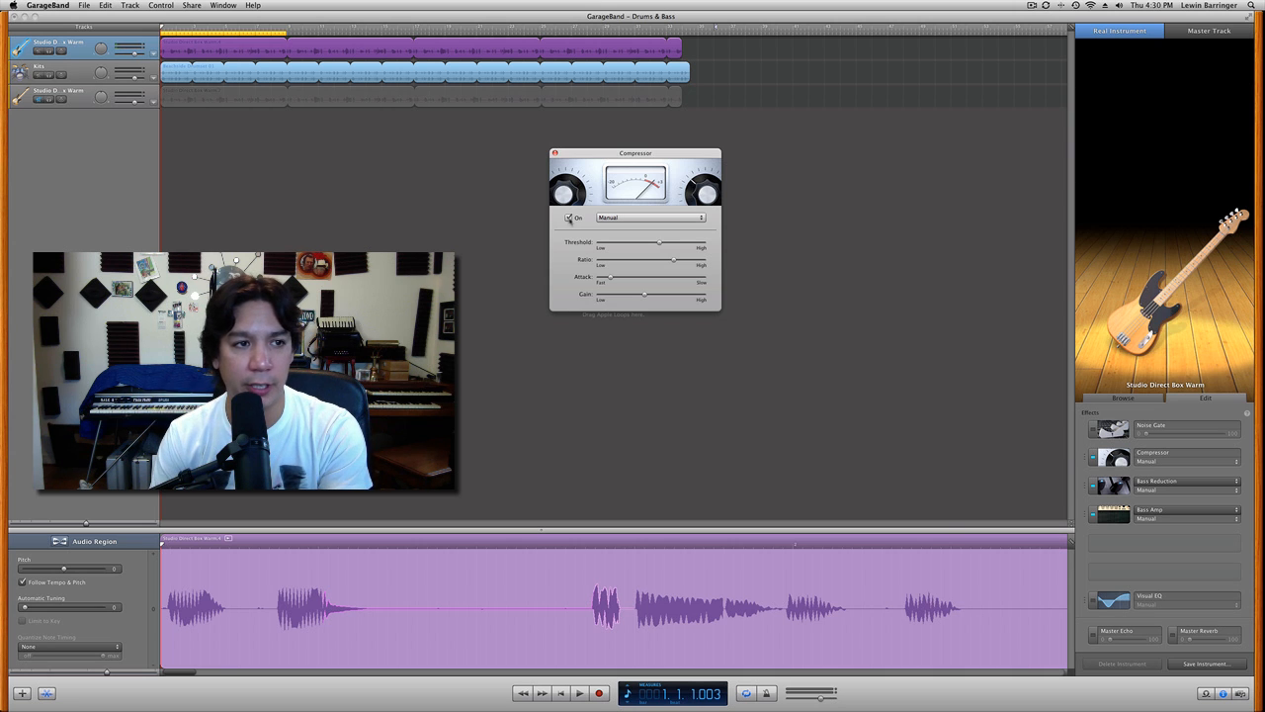
{"action": "left_click", "coordinate": [581, 692]}
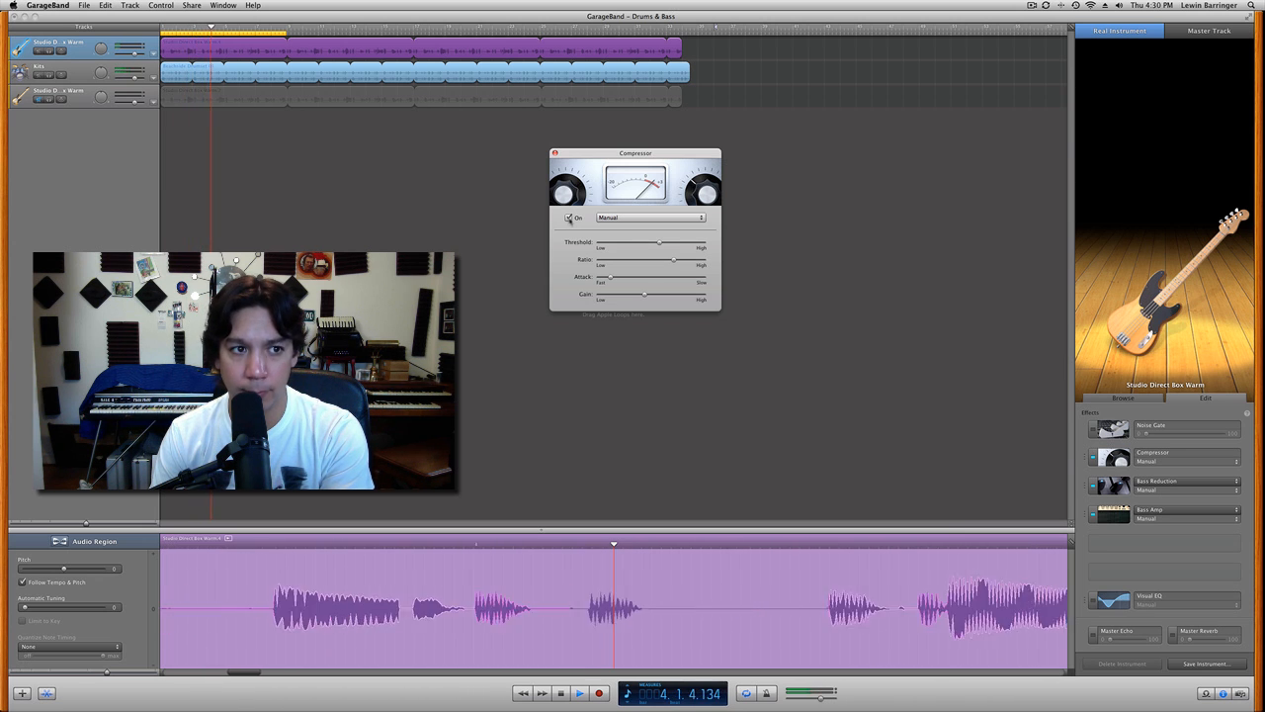
{"action": "left_click", "coordinate": [567, 215]}
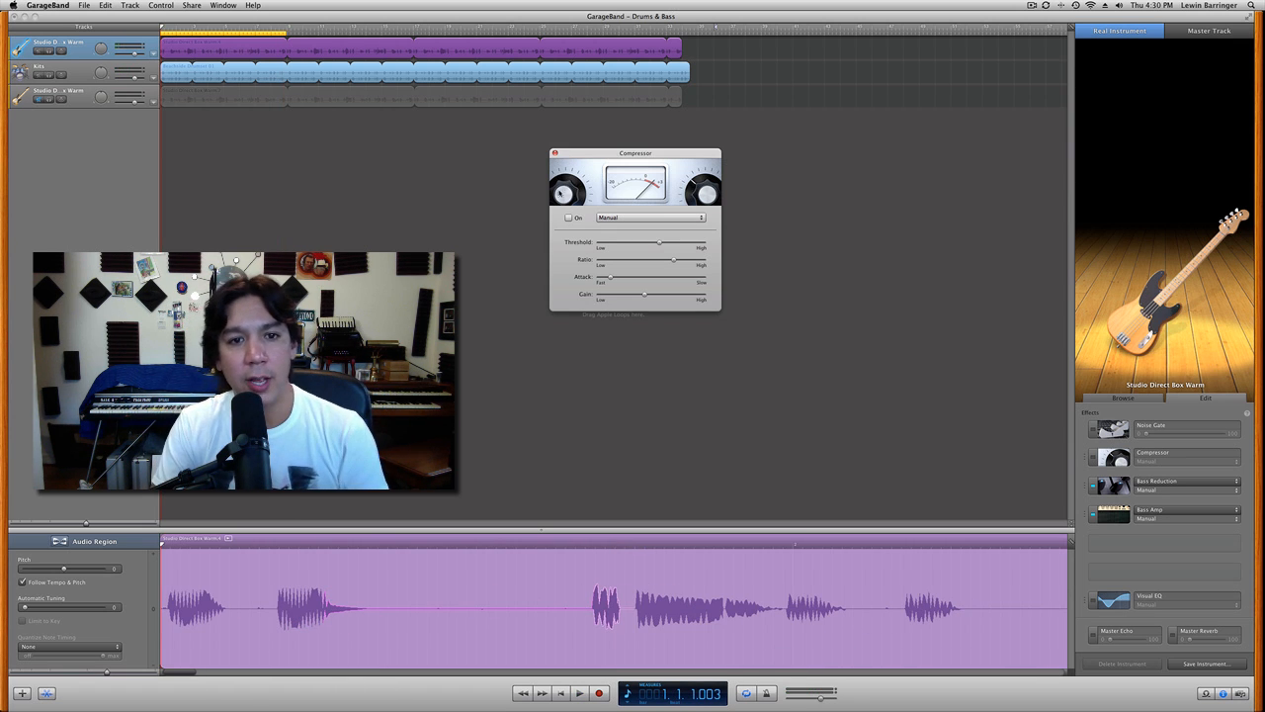
{"action": "left_click", "coordinate": [569, 215]}
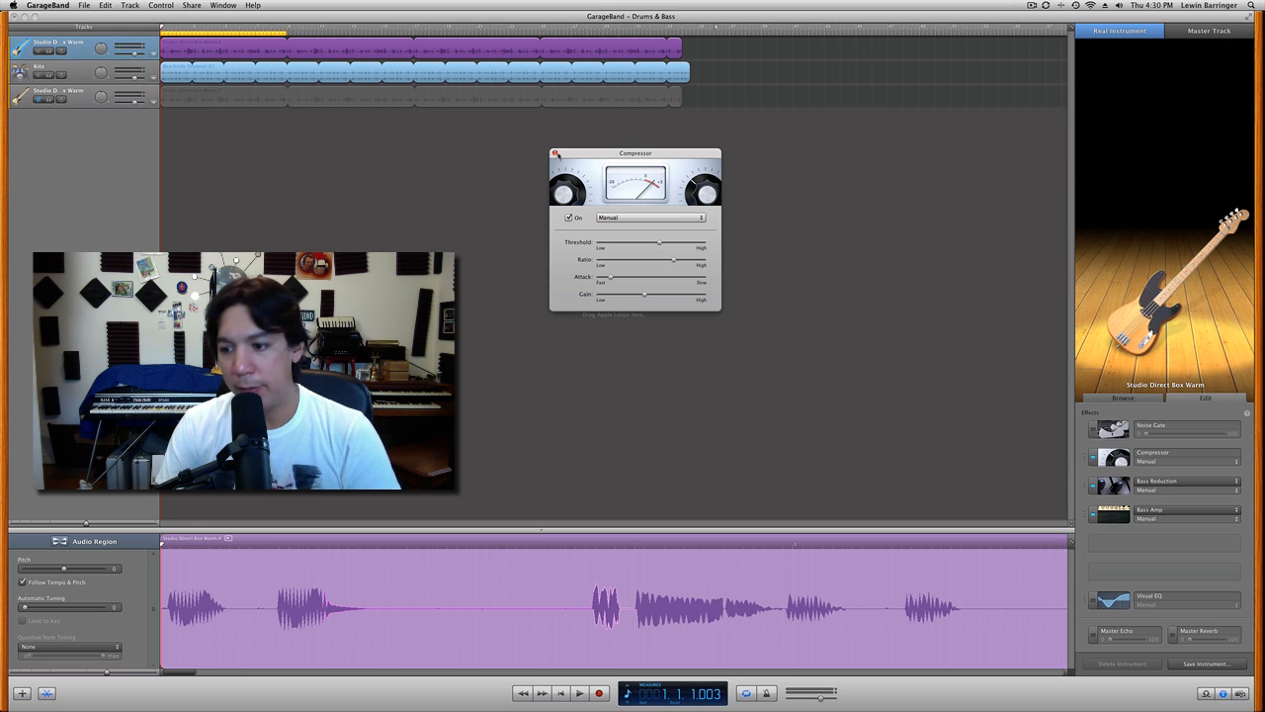